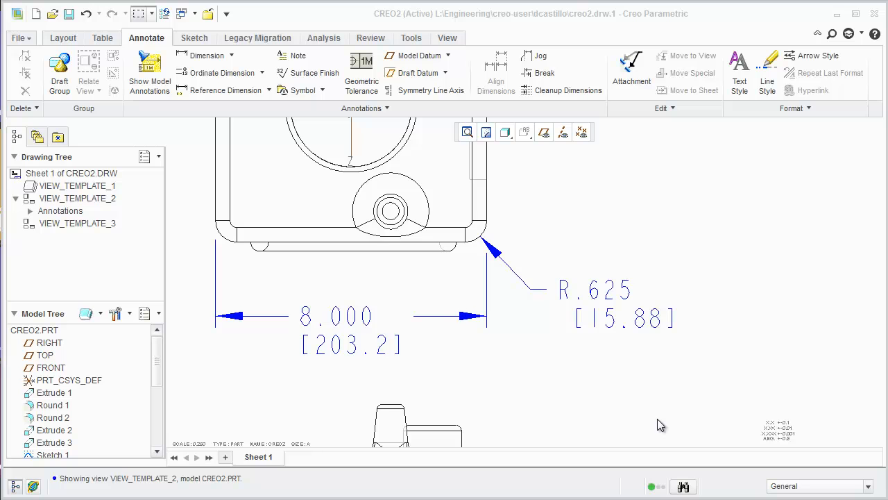
{"action": "mouse_move", "coordinate": [625, 402]}
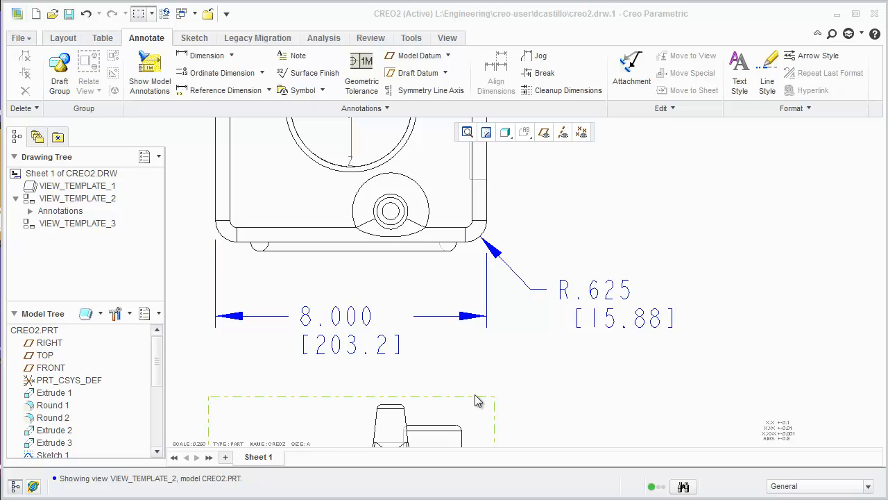
- Select the R.625 radius label and nudge it, then bring it back near its original spot
{"action": "left_click", "coordinate": [347, 319]}
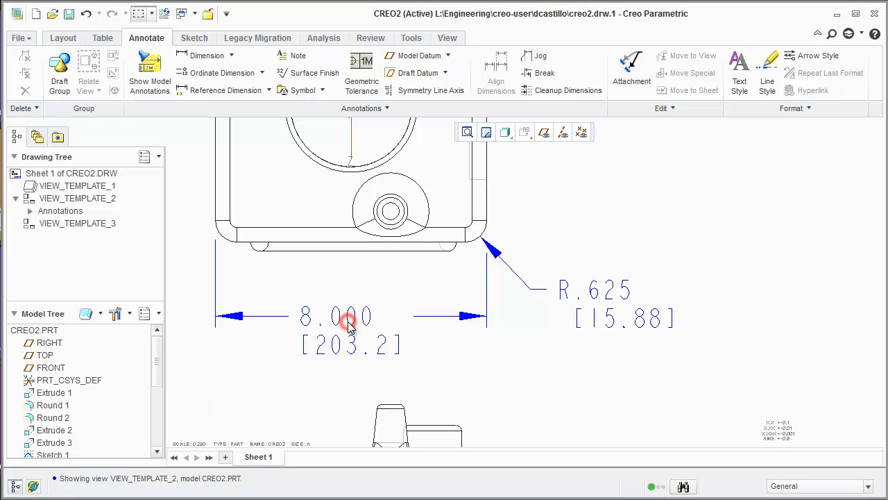
{"action": "left_click", "coordinate": [347, 322]}
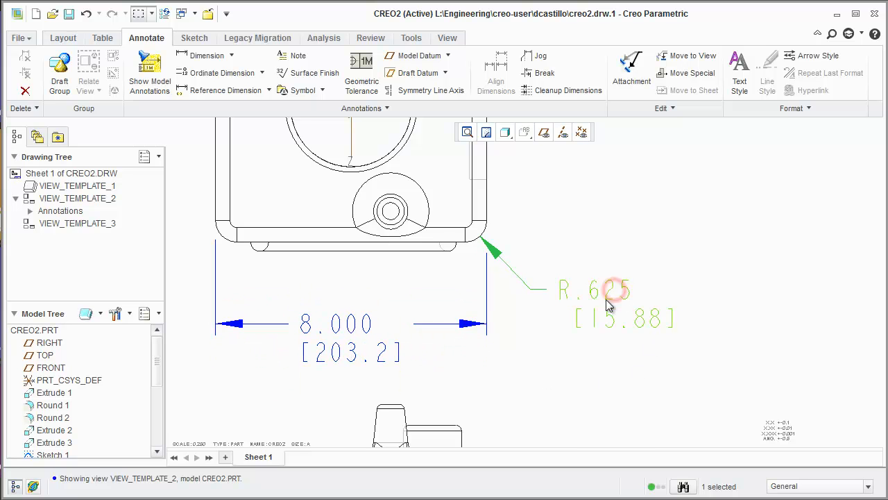
{"action": "left_click_drag", "start_coordinate": [611, 287], "coordinate": [589, 278]}
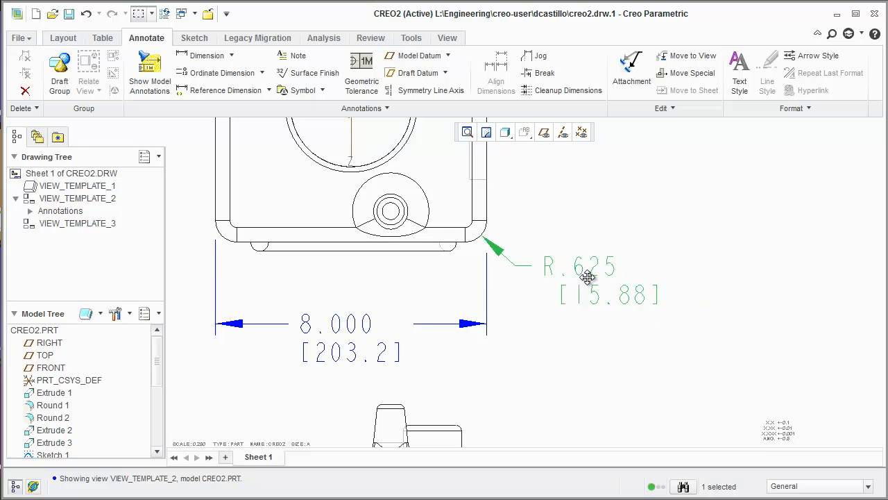
{"action": "left_click_drag", "start_coordinate": [586, 277], "coordinate": [604, 316]}
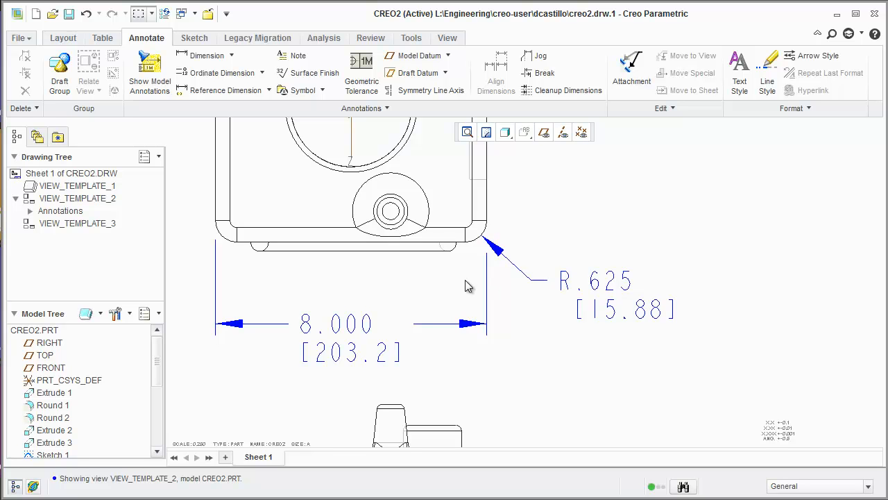
{"action": "left_click", "coordinate": [594, 280]}
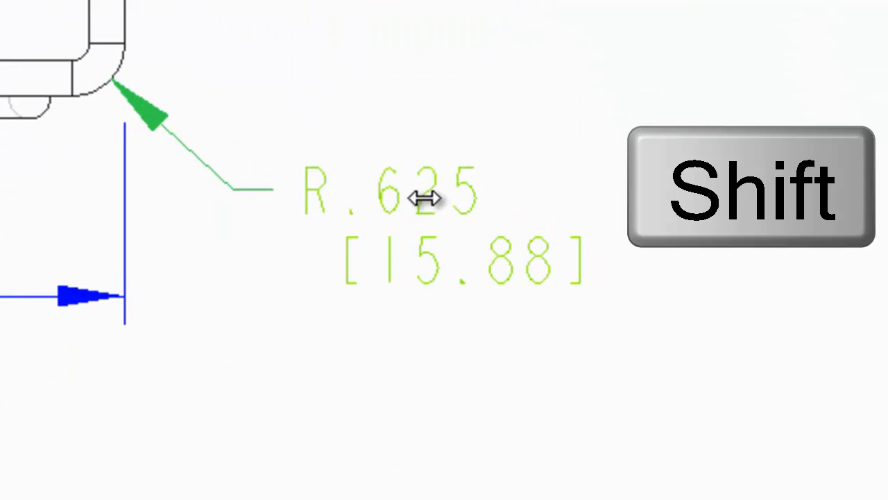
- With Shift held, drag the R.625 label farther right with a longer leader, text kept right
{"action": "key", "text": "shift"}
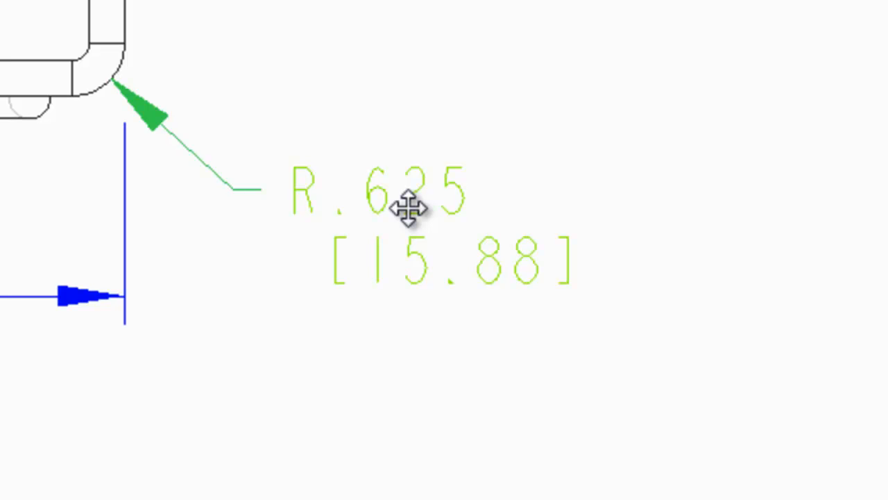
{"action": "left_click_drag", "start_coordinate": [405, 210], "coordinate": [455, 214]}
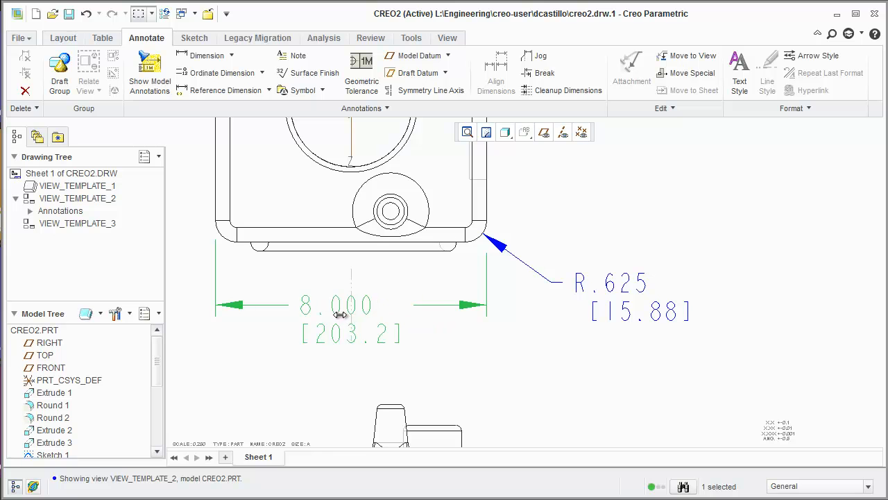
- Drag the 8.000 width dimension right, lower, then back up between its extension lines
{"action": "left_click_drag", "start_coordinate": [340, 316], "coordinate": [375, 316]}
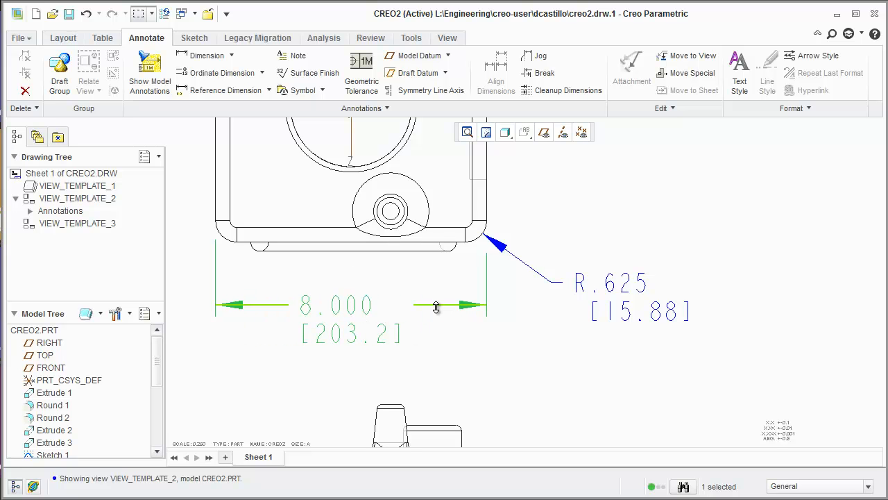
{"action": "left_click_drag", "start_coordinate": [436, 306], "coordinate": [430, 335]}
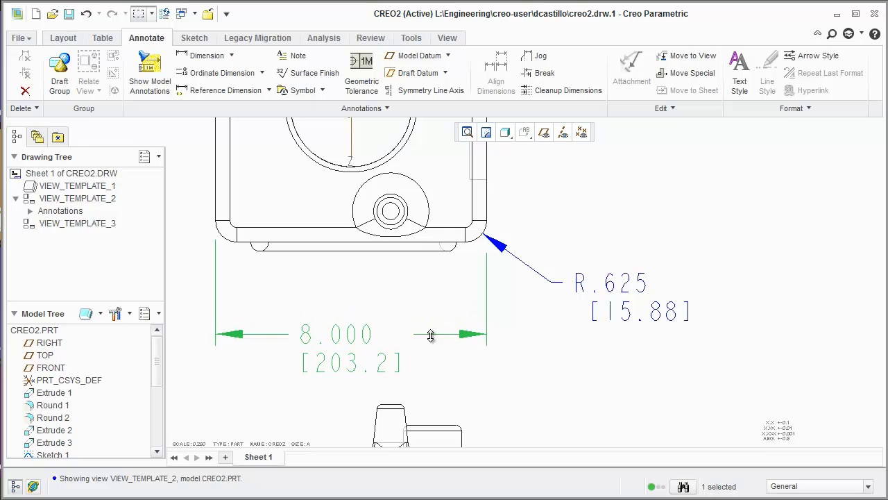
{"action": "left_click_drag", "start_coordinate": [430, 334], "coordinate": [492, 353]}
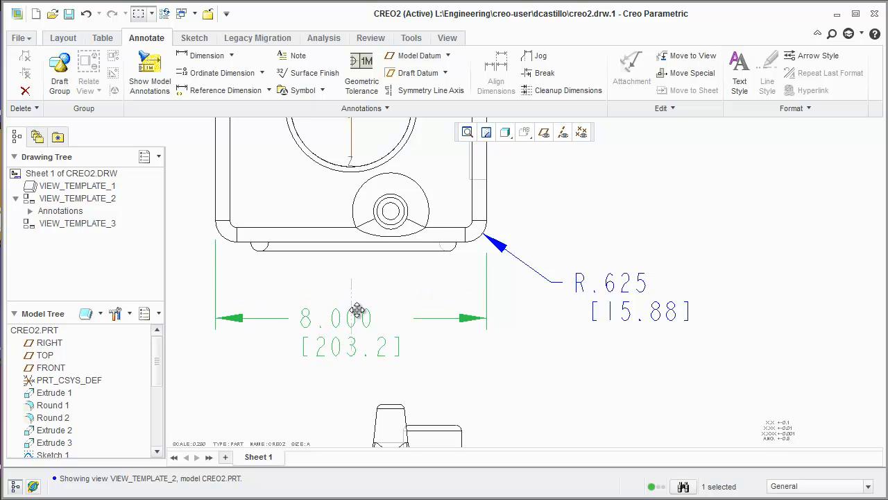
{"action": "left_click_drag", "start_coordinate": [358, 319], "coordinate": [308, 300]}
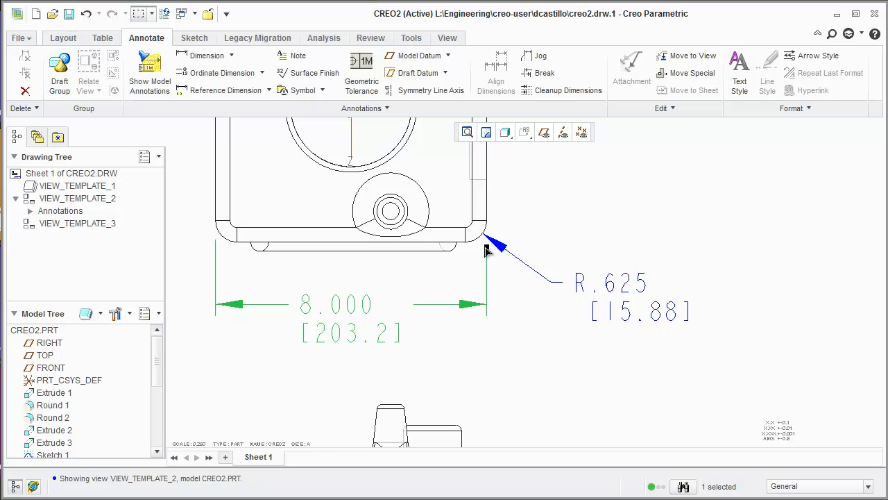
{"action": "mouse_move", "coordinate": [549, 344]}
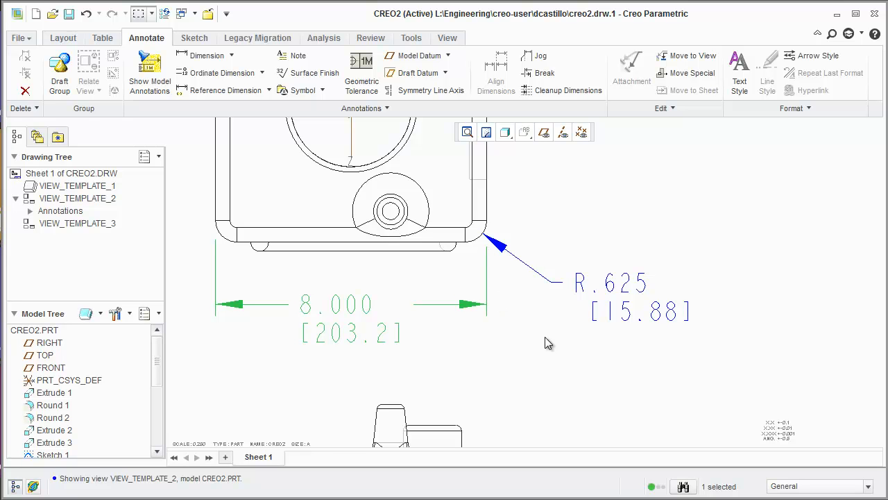
{"action": "left_click", "coordinate": [555, 354]}
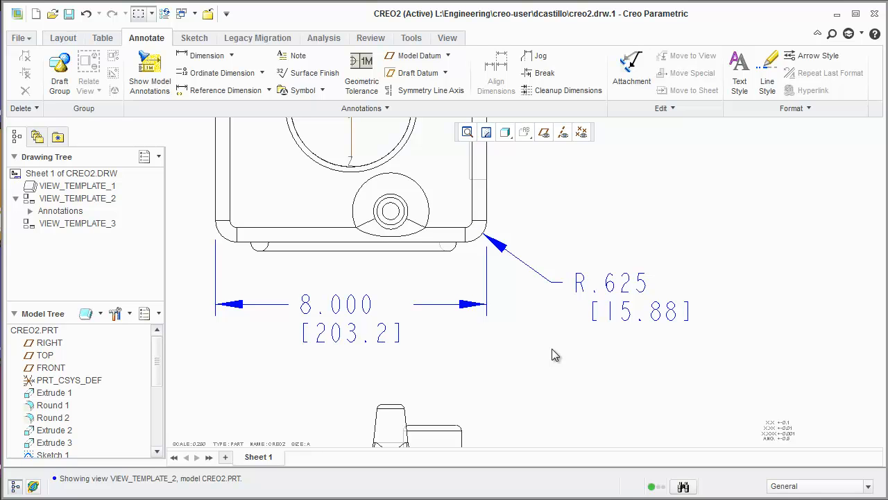
{"action": "mouse_move", "coordinate": [534, 391]}
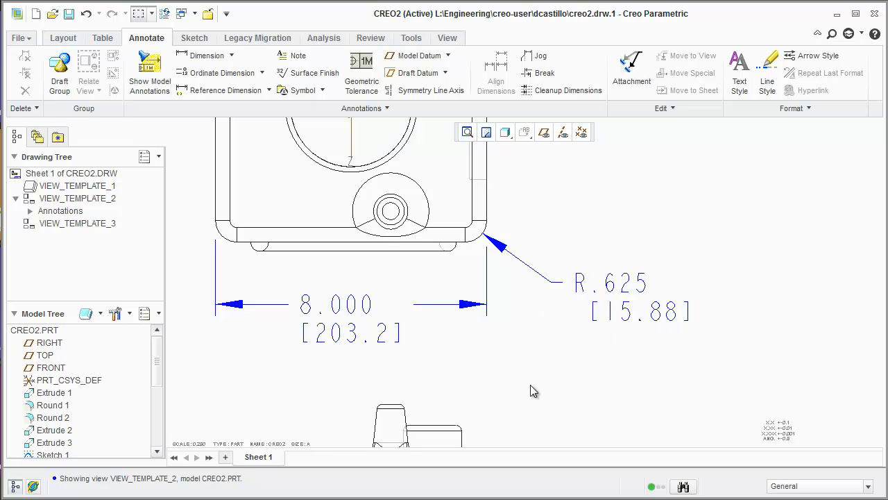
{"action": "mouse_move", "coordinate": [330, 358]}
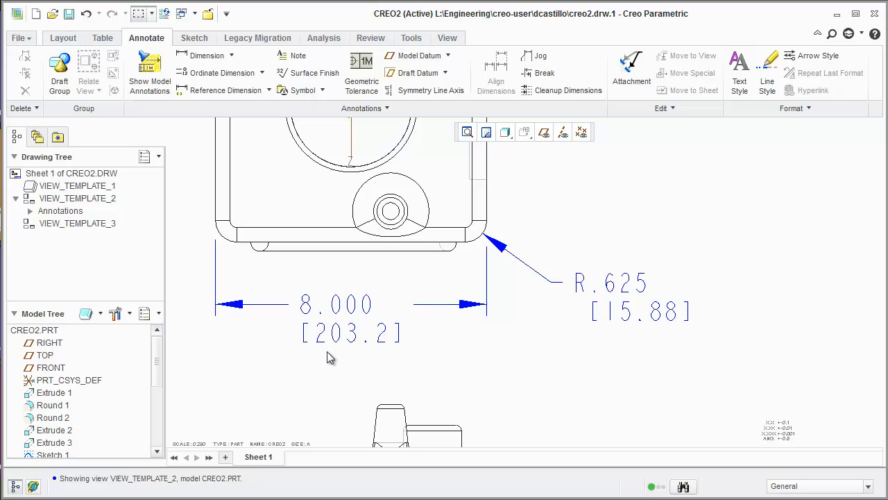